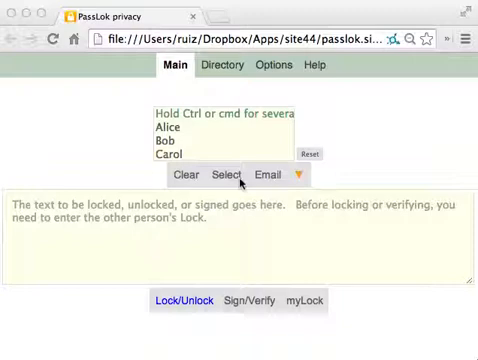
pyautogui.moveTo(245, 220)
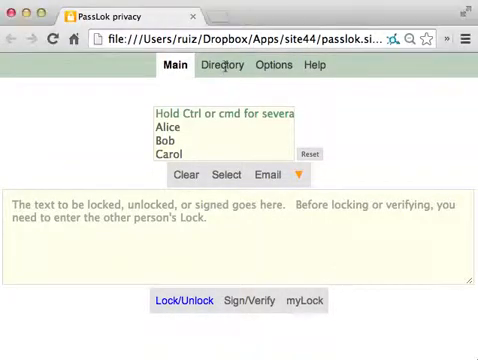
# Visit the Directory, return to Main, and display your own Lock in the box
pyautogui.click(222, 64)
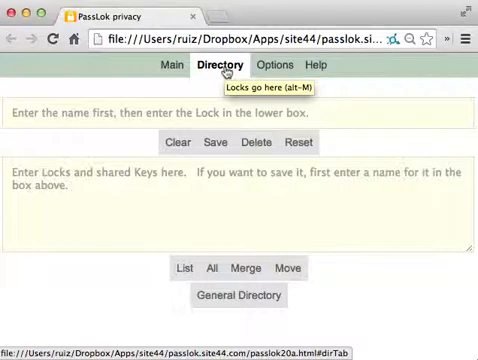
pyautogui.moveTo(290, 266)
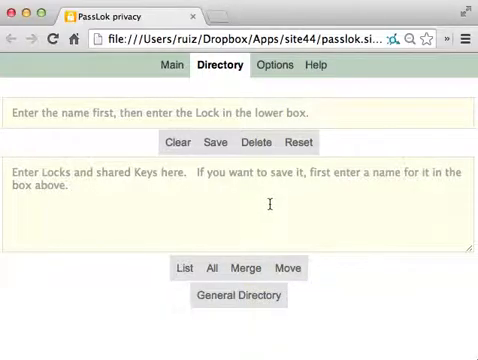
pyautogui.click(171, 66)
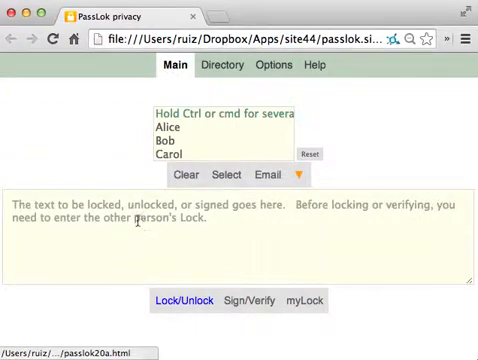
pyautogui.click(307, 301)
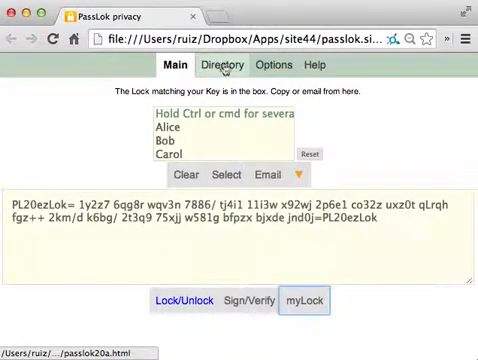
pyautogui.click(224, 65)
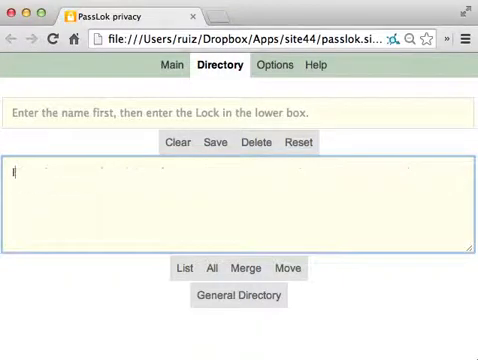
pyautogui.write("I'll eat")
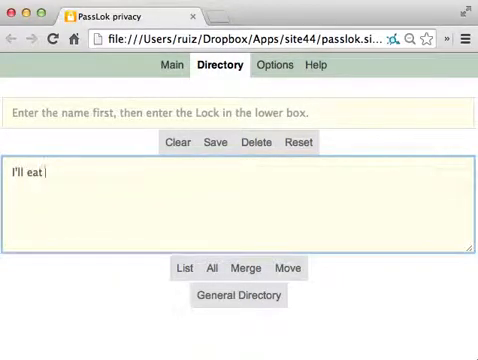
pyautogui.write('42 Bana')
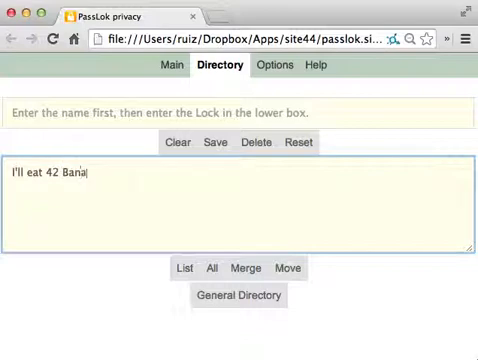
pyautogui.write('nas')
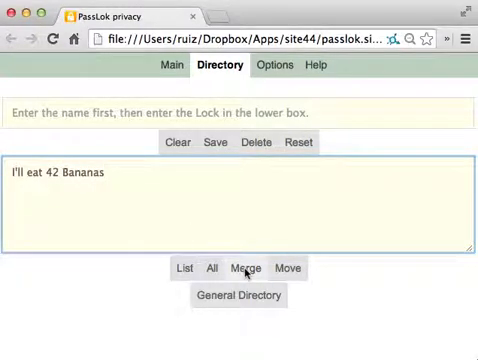
pyautogui.click(251, 268)
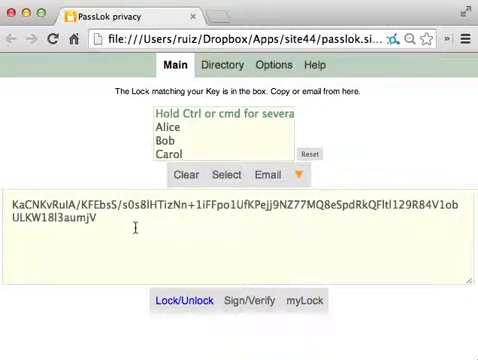
pyautogui.click(221, 65)
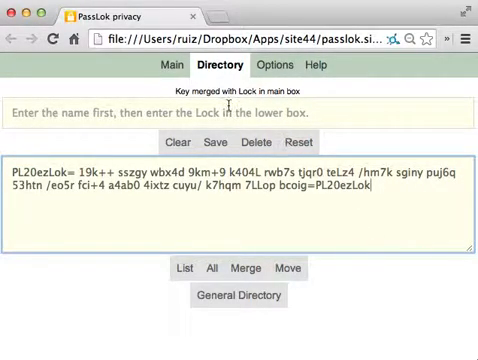
# Check the merged key on the Main tab, then reopen the Directory
pyautogui.click(167, 64)
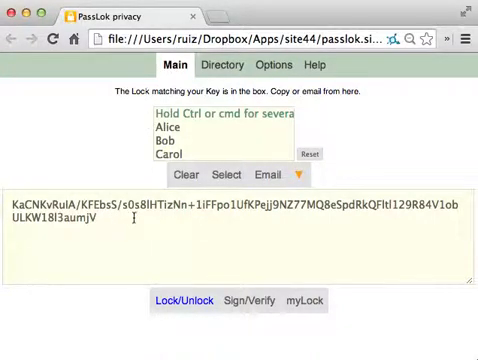
pyautogui.click(219, 65)
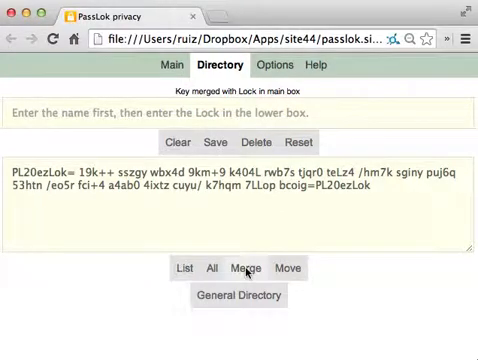
# Merge with the Lock a second time to get a different random key
pyautogui.click(251, 268)
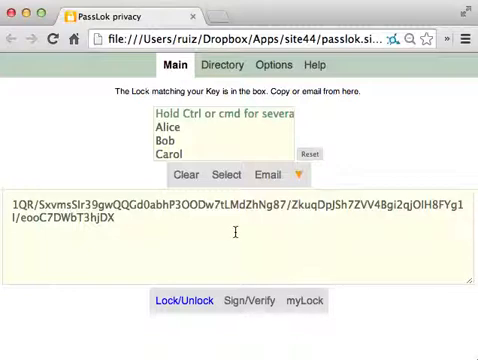
pyautogui.moveTo(302, 226)
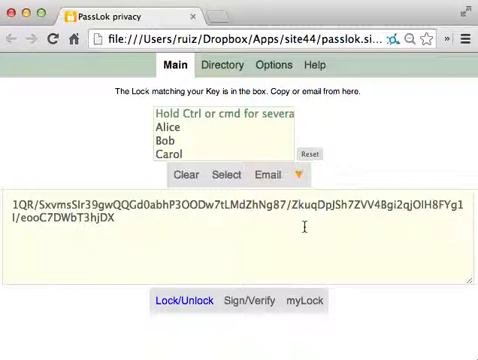